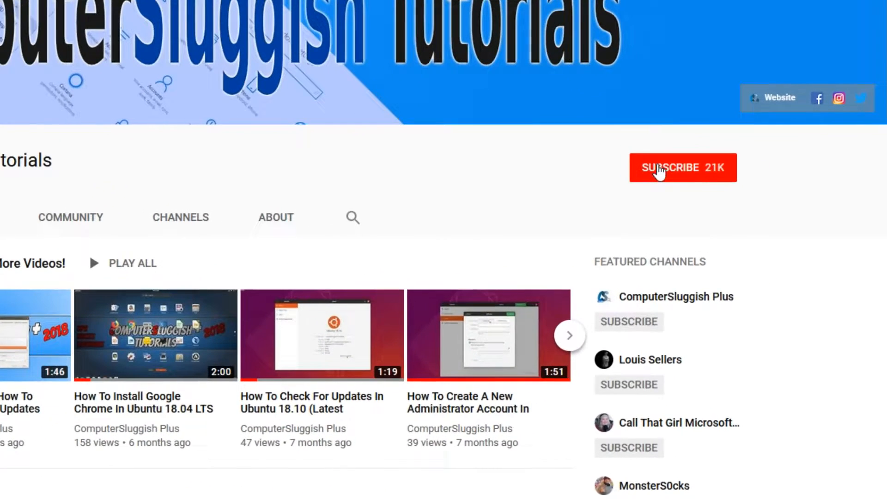
Bring up the taskbar clock's context menu with the Adjust date/time entry
left_click(683, 167)
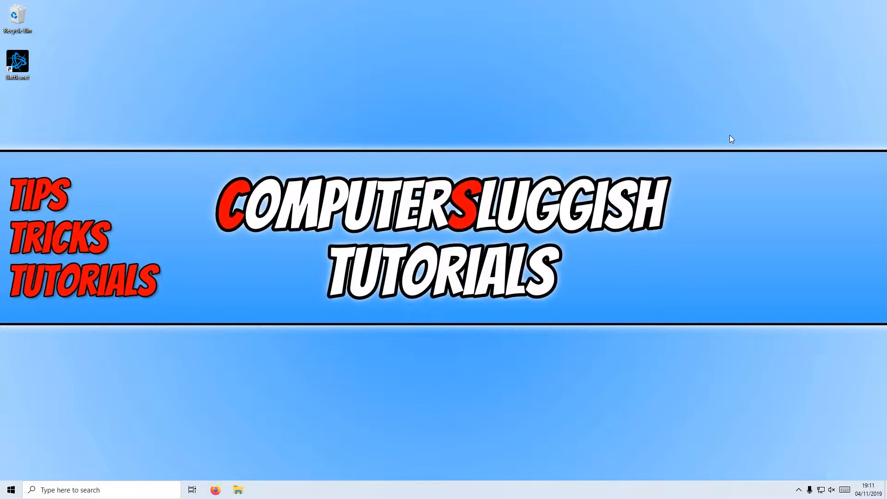
mouse_move(757, 275)
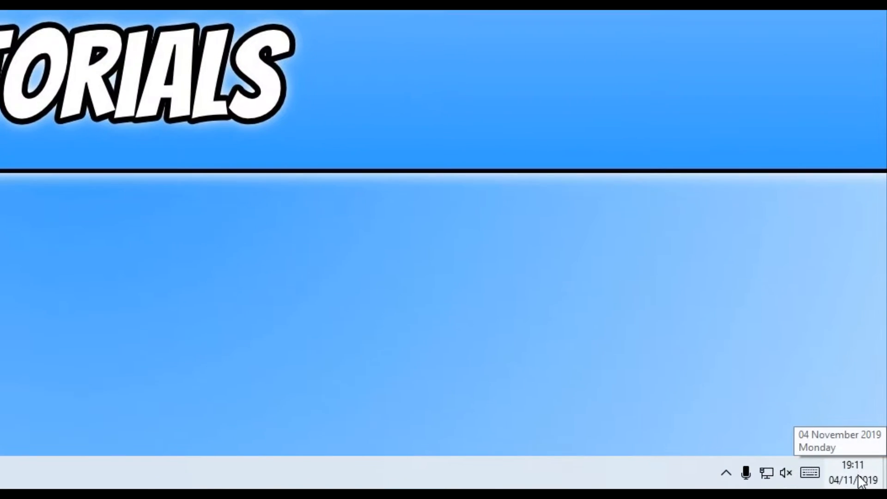
right_click(857, 478)
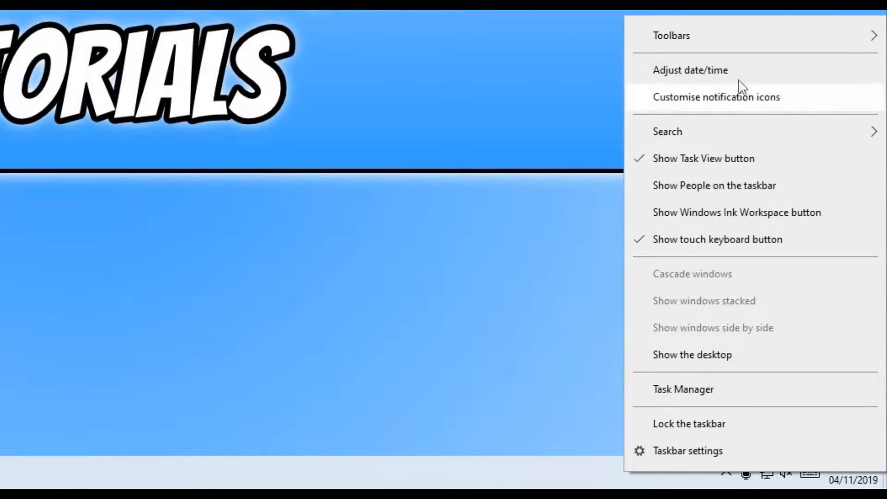
Go to the Date & time settings page via Adjust date/time
left_click(687, 451)
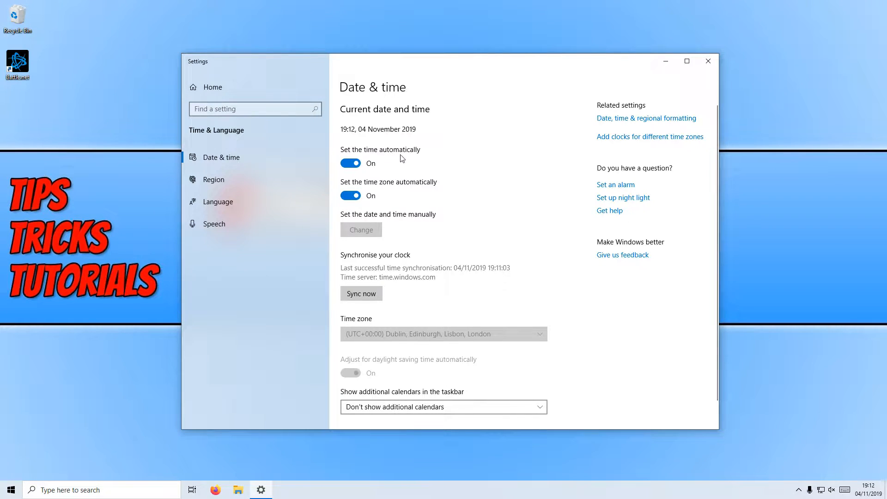
mouse_move(387, 194)
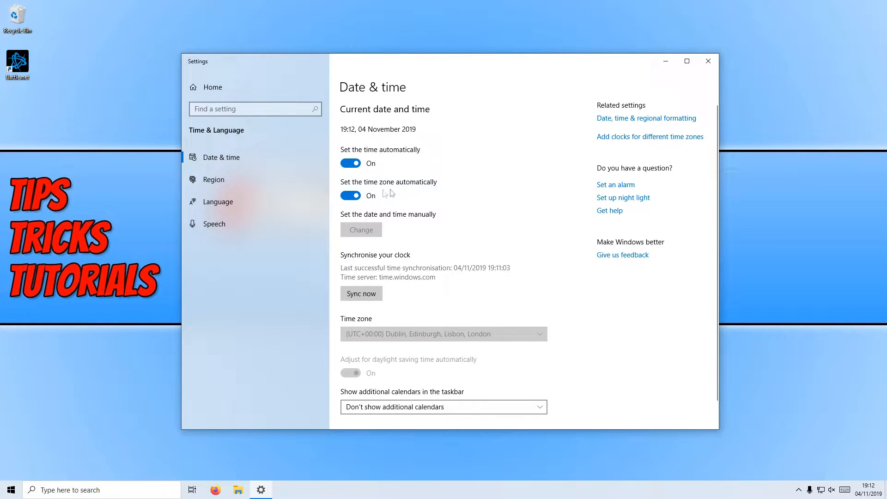
mouse_move(431, 192)
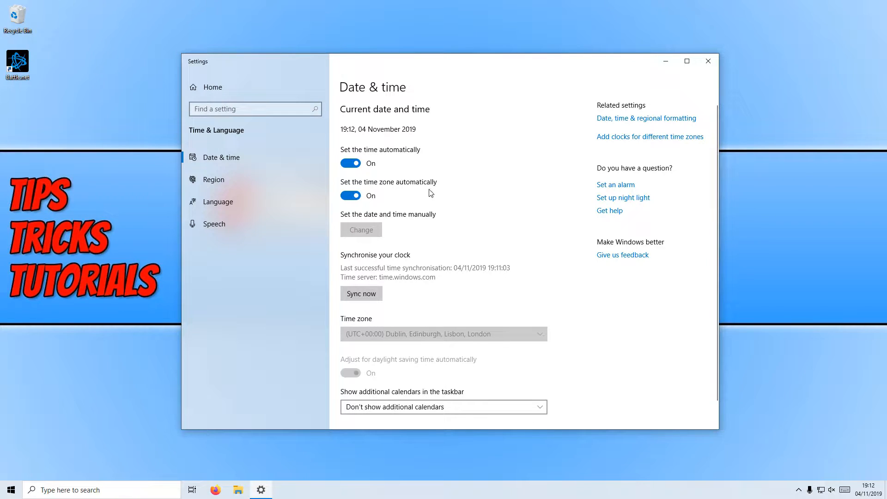
mouse_move(438, 201)
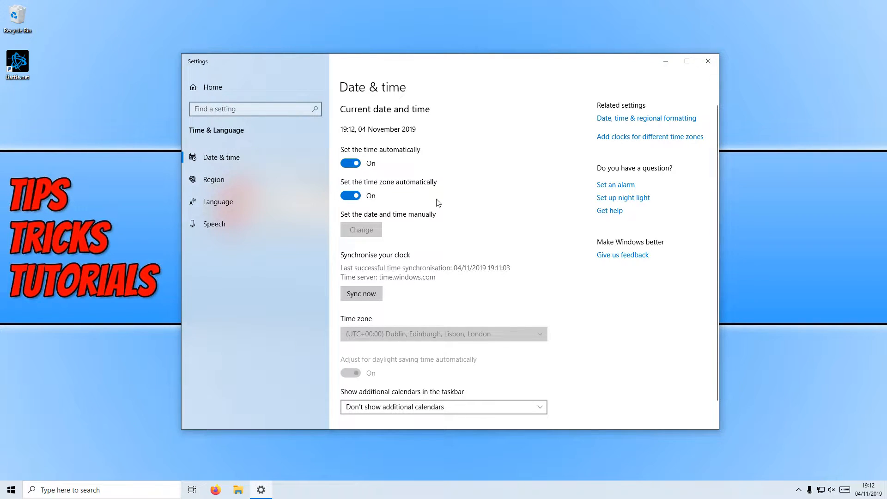
mouse_move(464, 201)
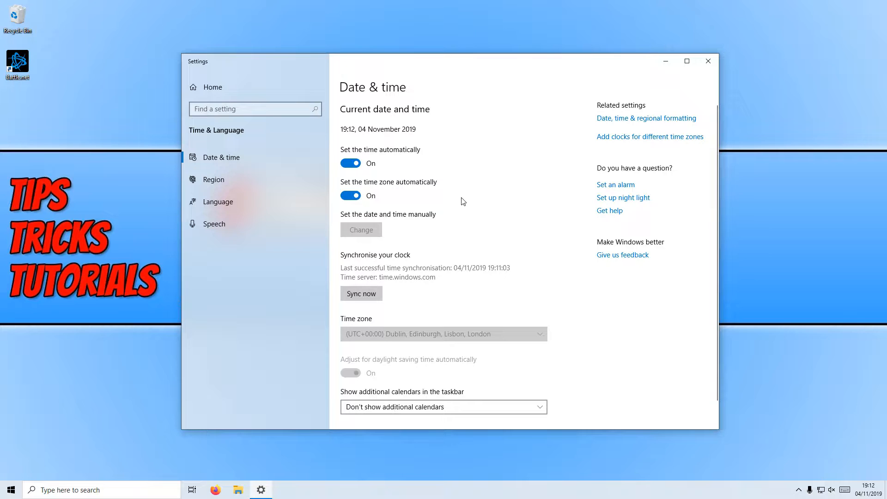
mouse_move(510, 170)
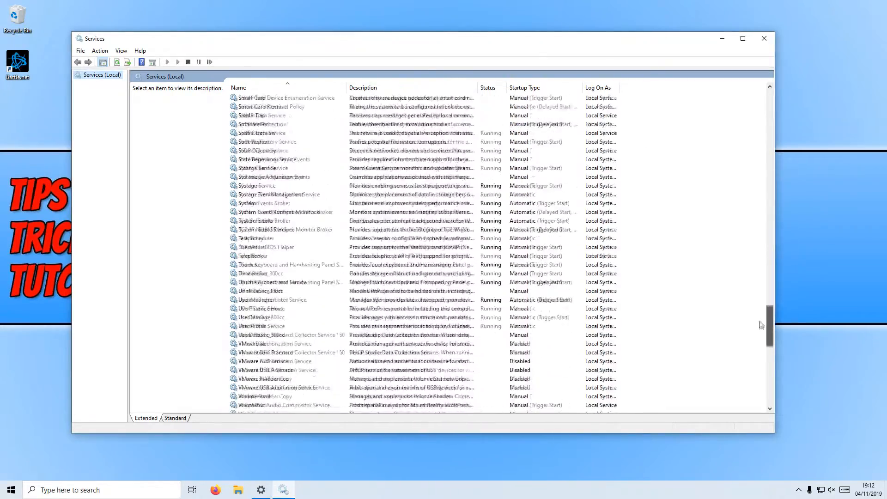
Locate and select the Windows Time service, currently Disabled, in the Services list
scroll("down", 3)
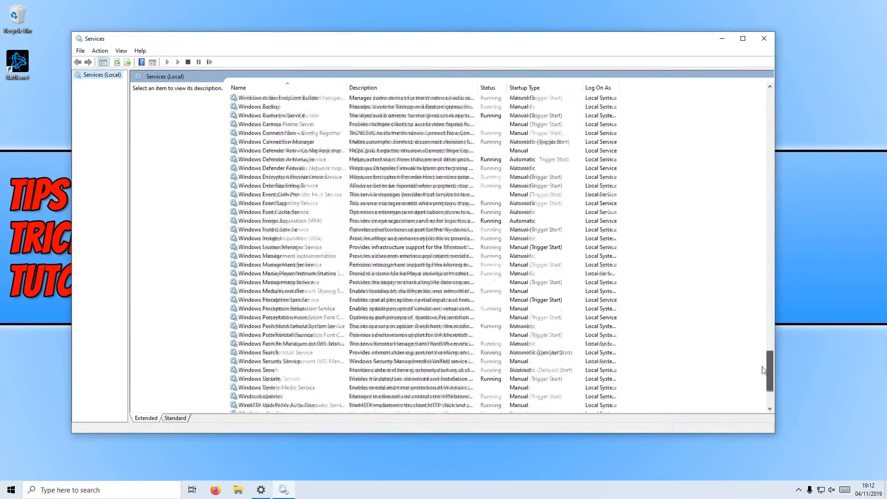
left_click(256, 342)
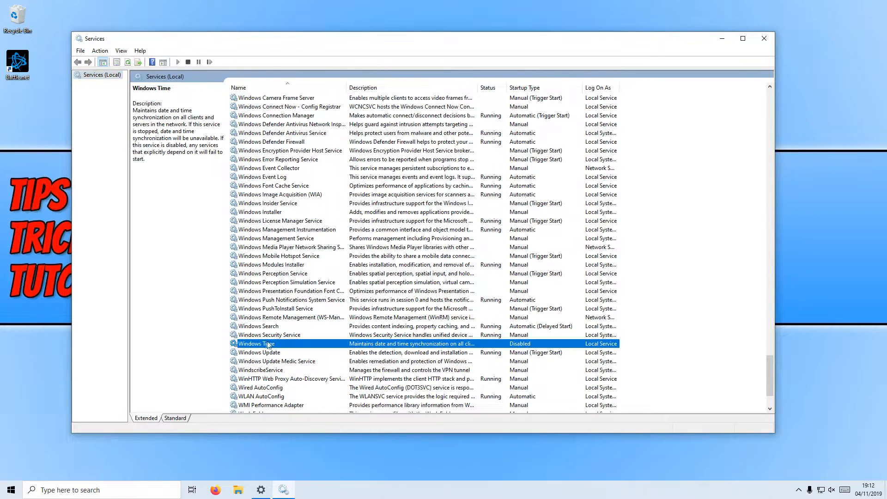
In Windows Time properties, set startup type to Manual, apply it, and start the service
right_click(268, 342)
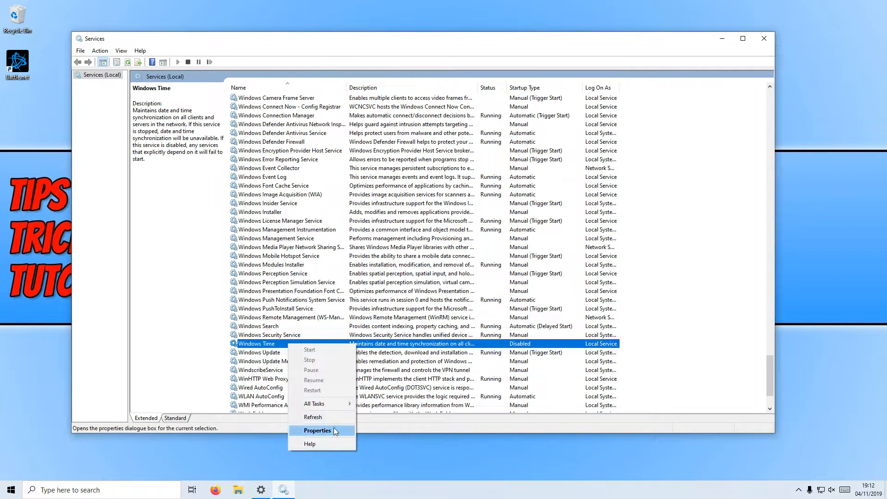
left_click(318, 430)
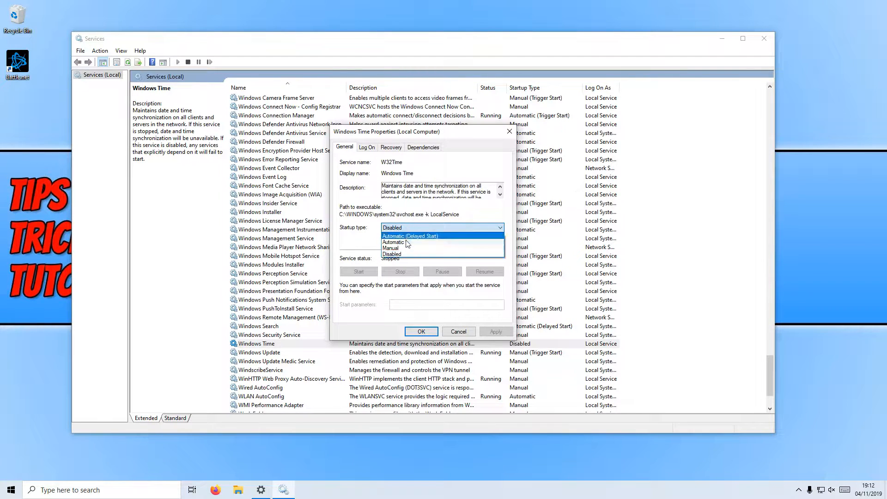
left_click(390, 248)
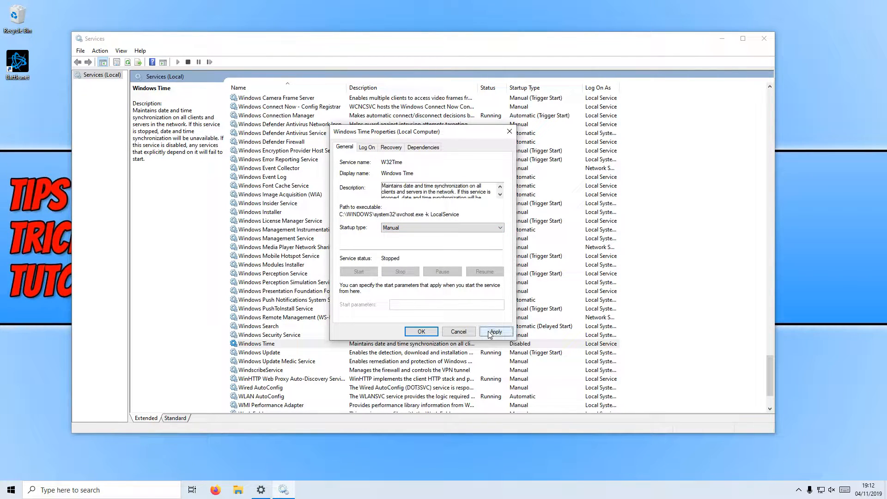
left_click(495, 332)
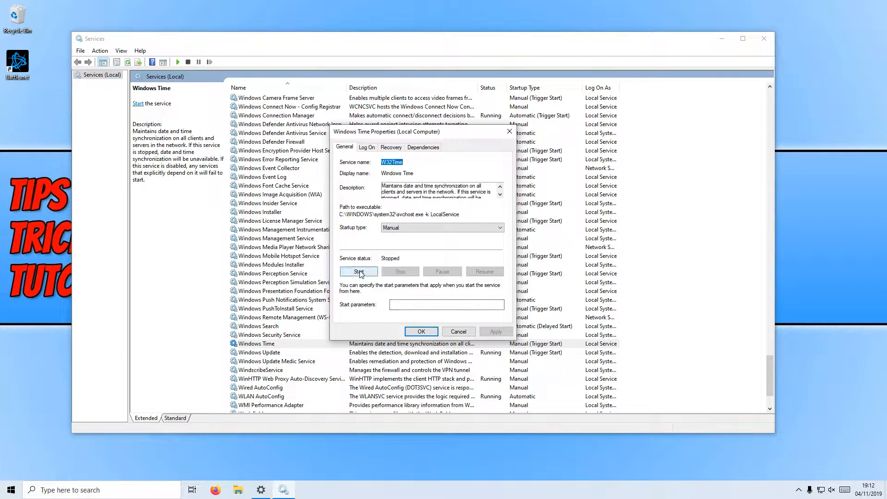
left_click(359, 272)
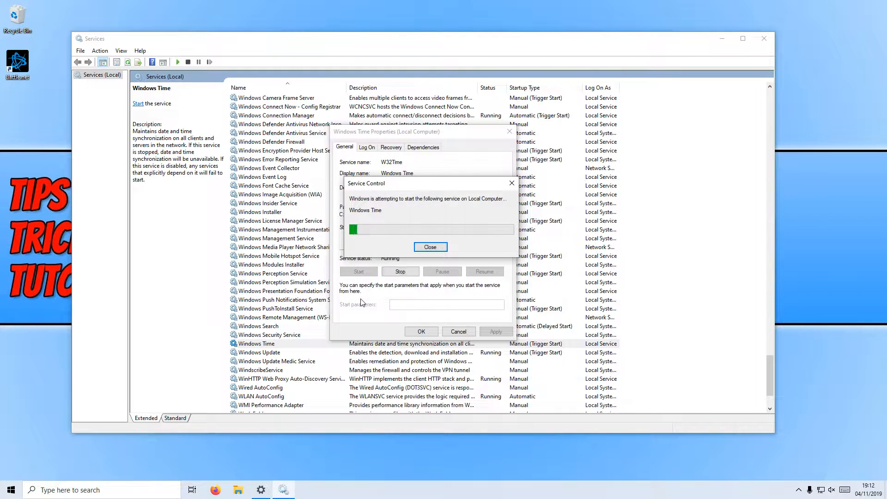
left_click(431, 247)
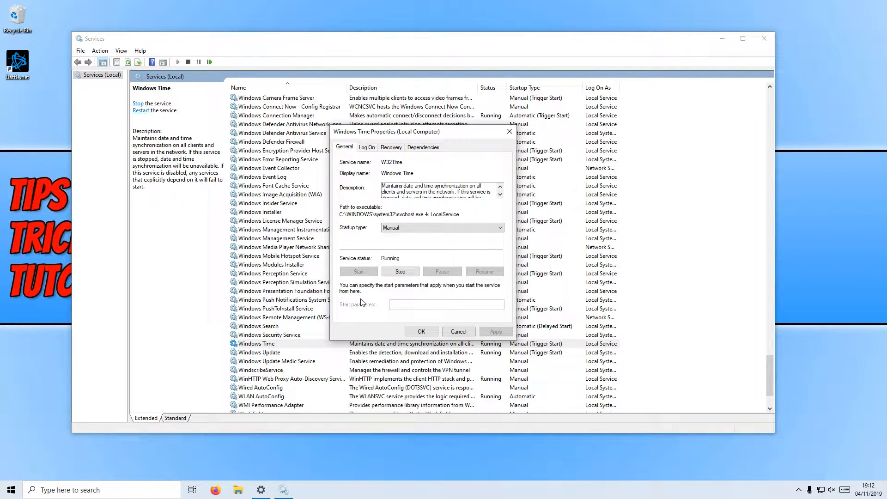
mouse_move(393, 310)
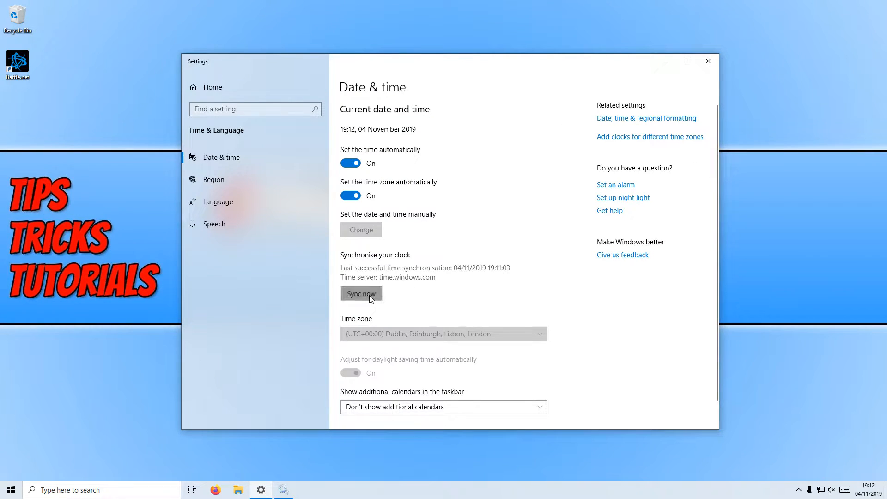
Sync the clock now, updating last sync to 04/11/2019 19:12:56
left_click(360, 294)
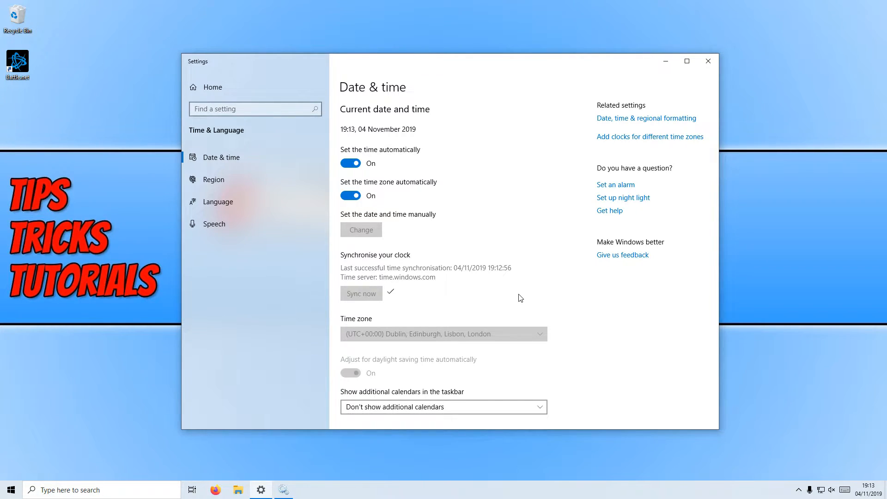
mouse_move(421, 279)
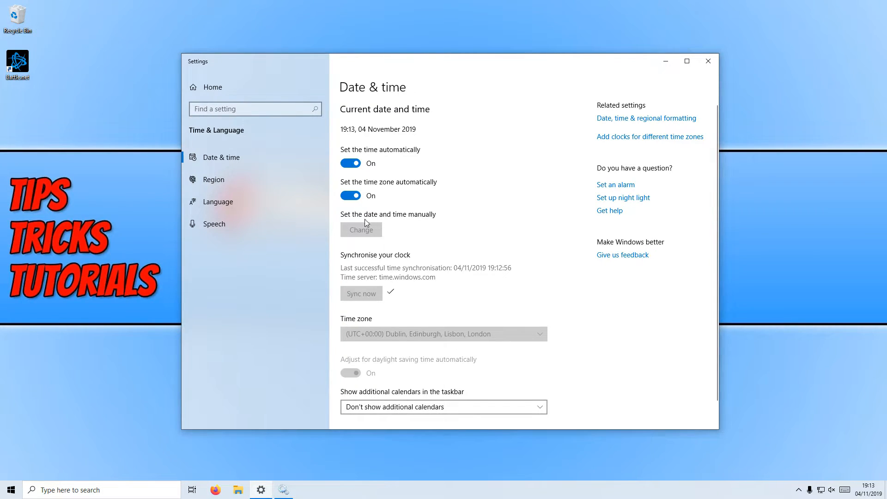
Switch off automatic time, then cancel the manual Change date and time dialog
left_click(350, 163)
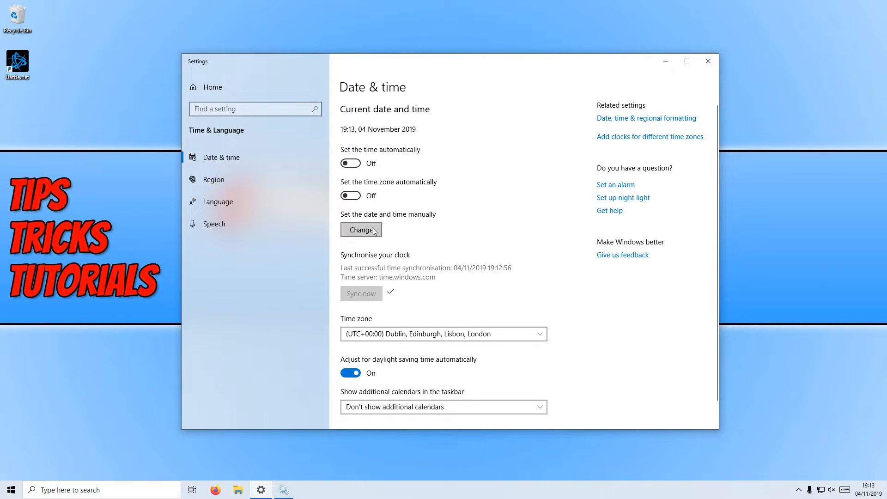
mouse_move(414, 224)
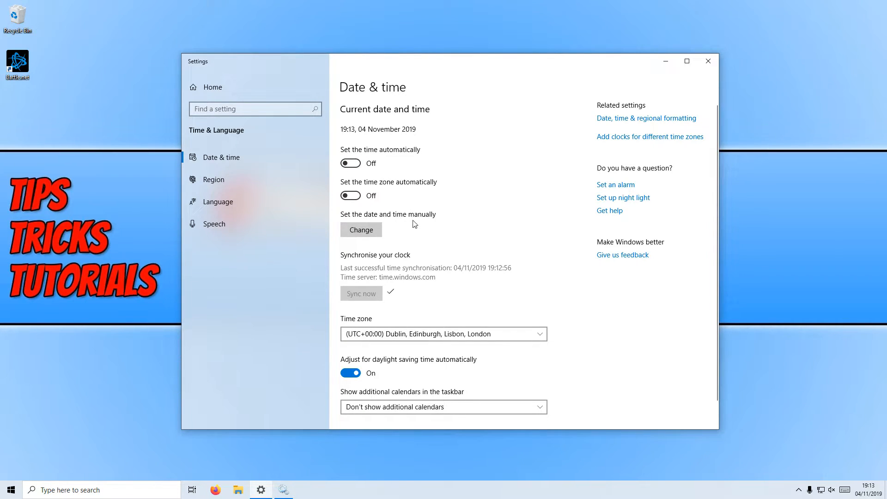
left_click(360, 229)
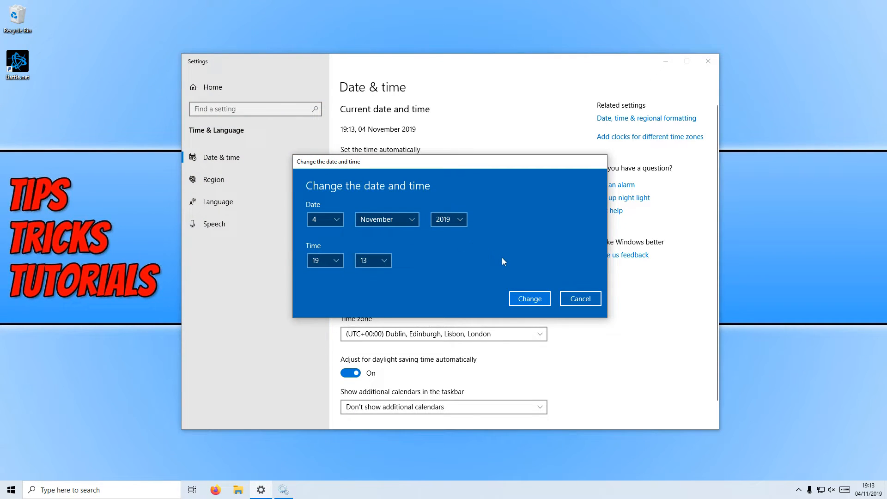
mouse_move(505, 274)
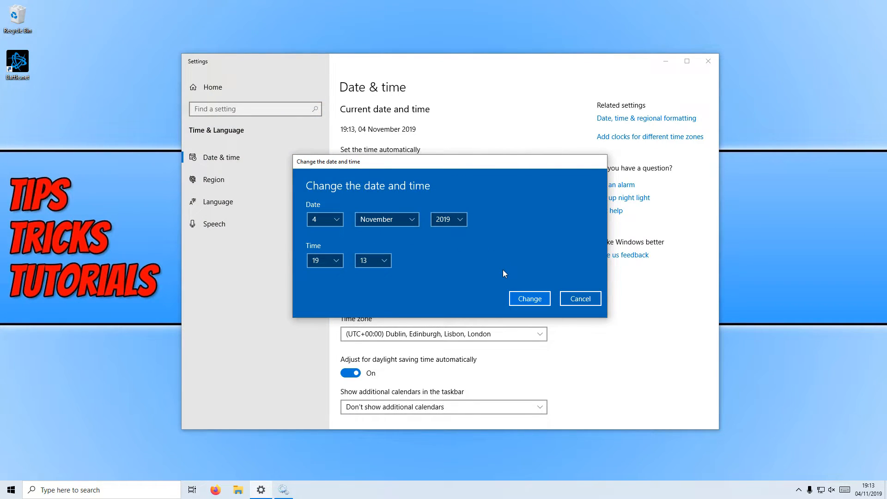
mouse_move(539, 277)
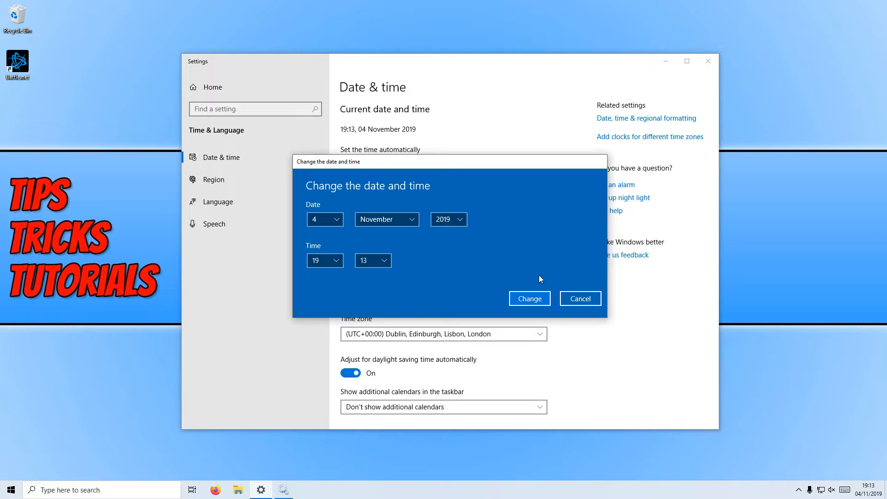
mouse_move(594, 301)
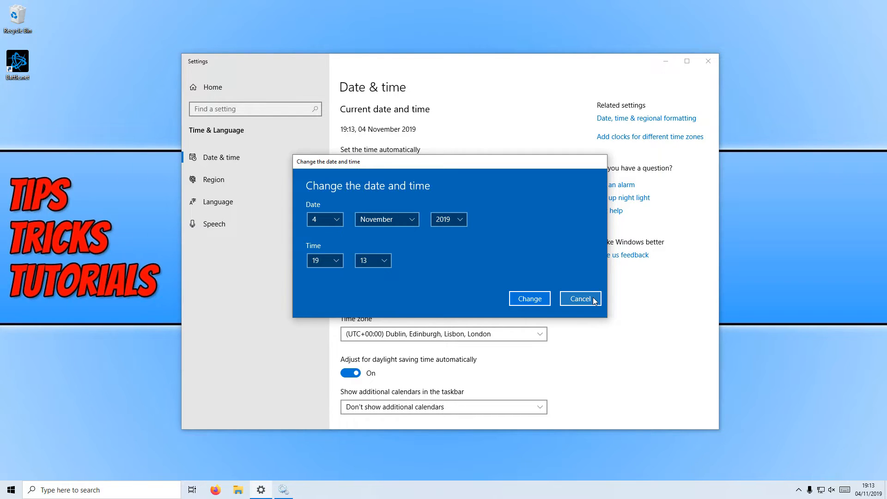
left_click(580, 298)
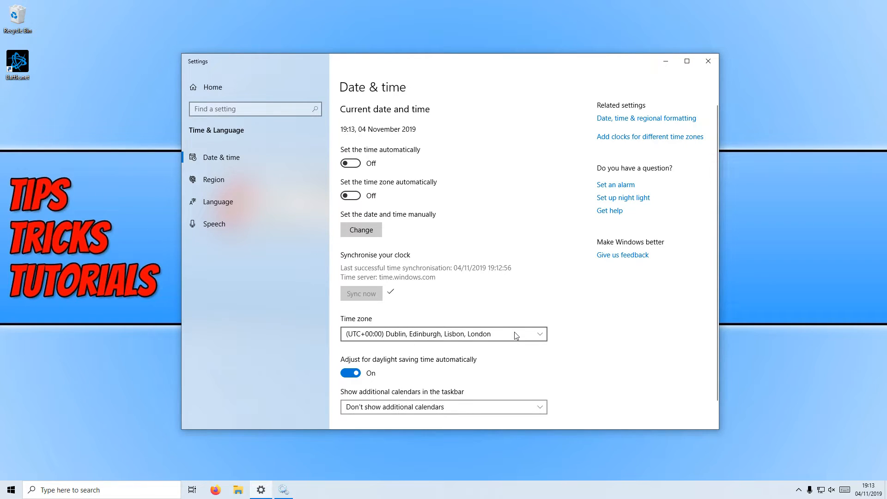
Review the time zone choices, keep (UTC+00:00) London, and switch automatic time back on
left_click(443, 335)
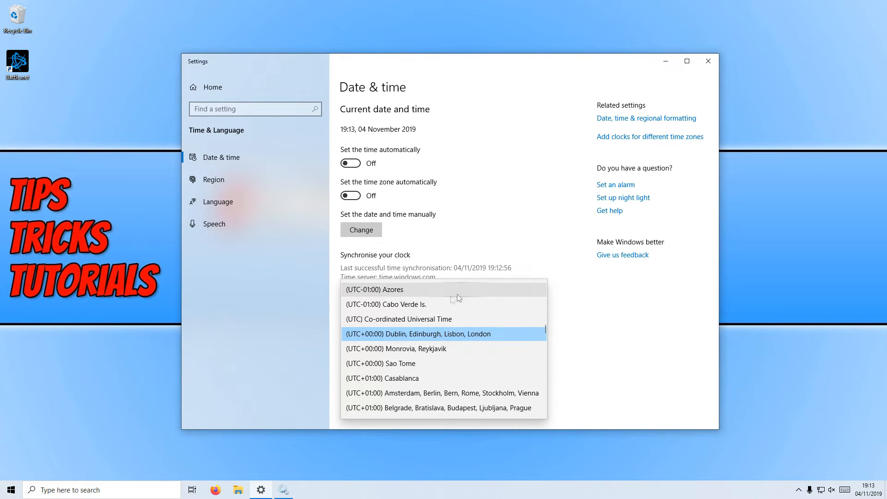
mouse_move(474, 331)
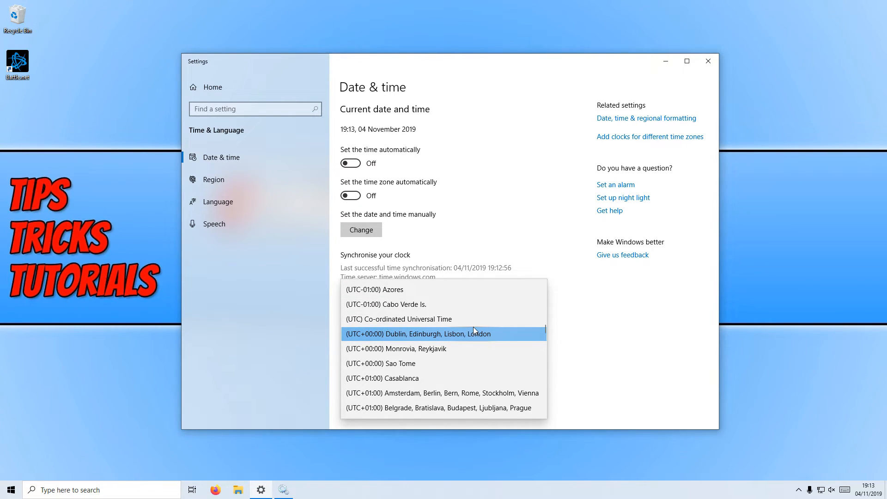
mouse_move(486, 335)
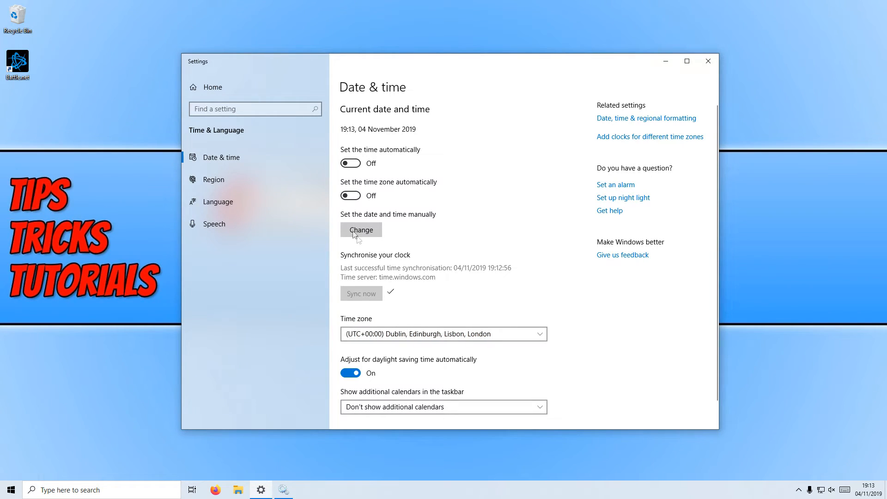
left_click(351, 163)
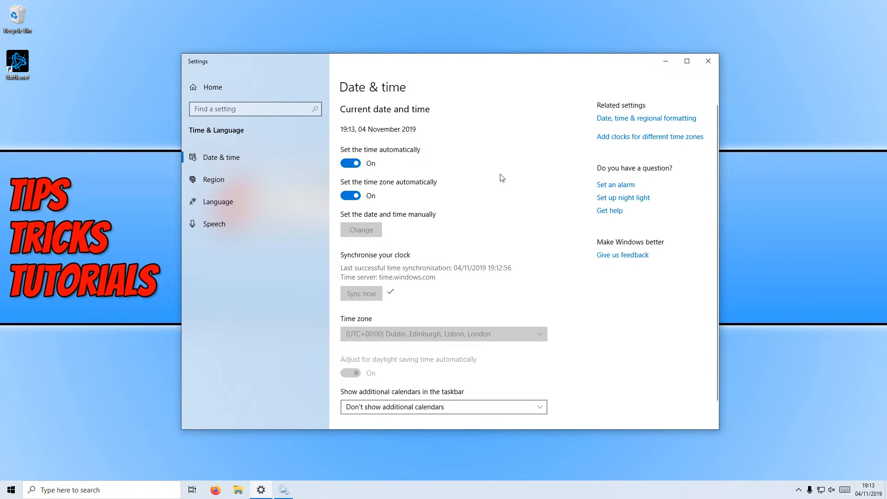